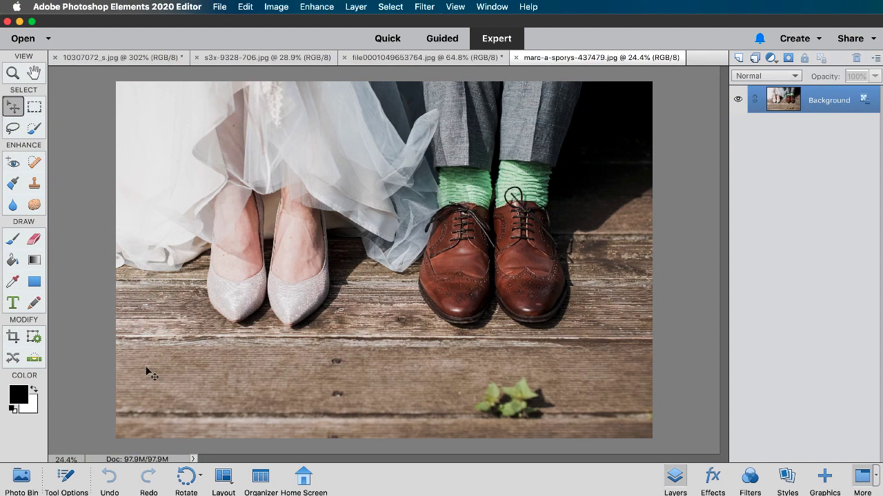
- Switch the wedding shoes photo into the Guided edits and choose Object Removal
left_click(19, 475)
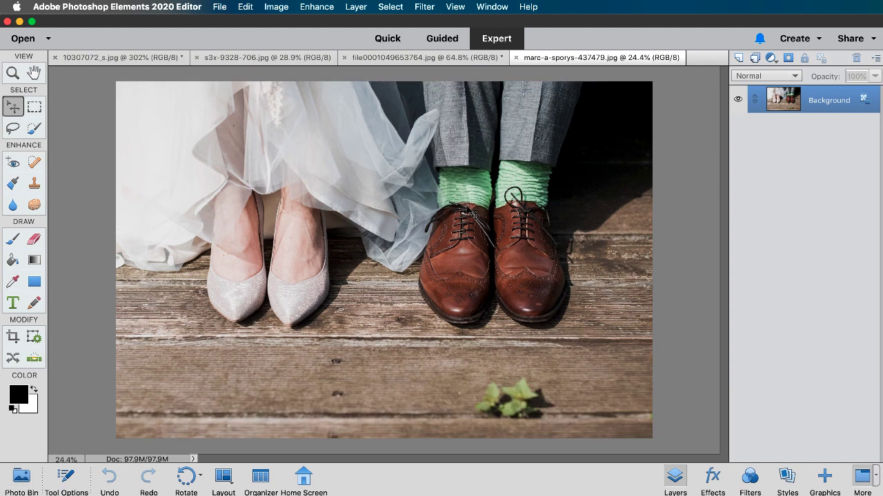
mouse_move(462, 206)
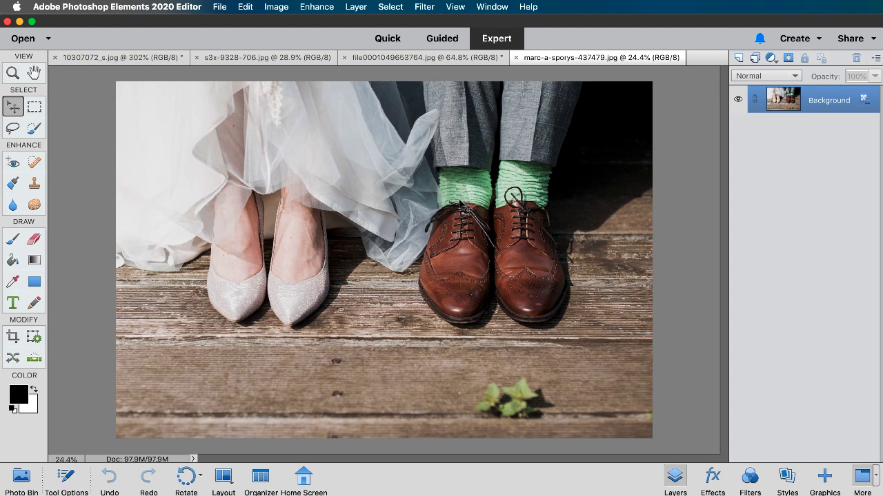
mouse_move(462, 207)
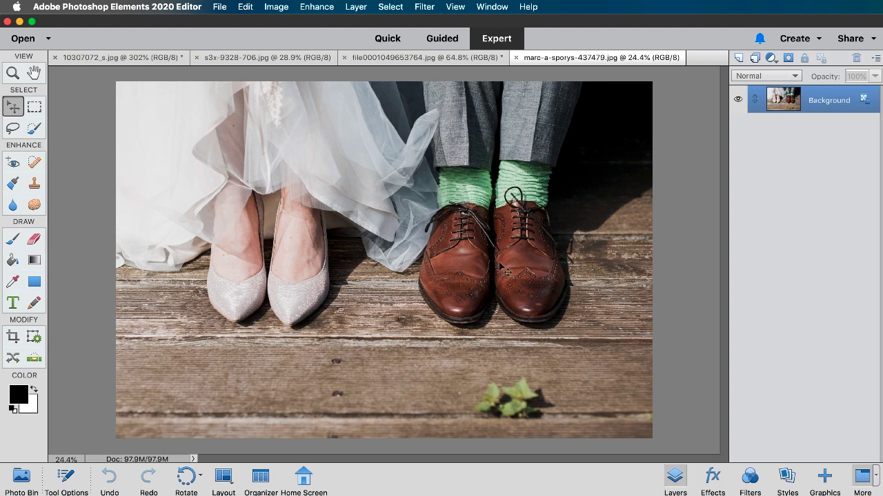
left_click(441, 39)
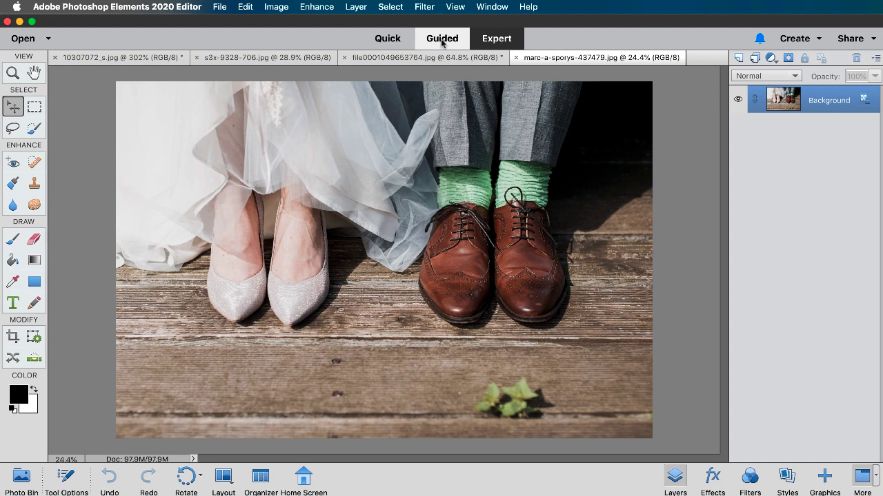
left_click(442, 38)
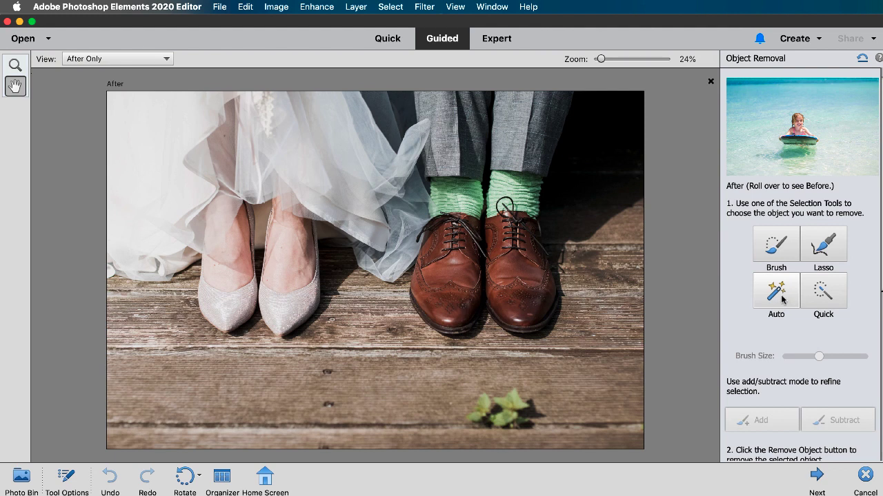
mouse_move(783, 302)
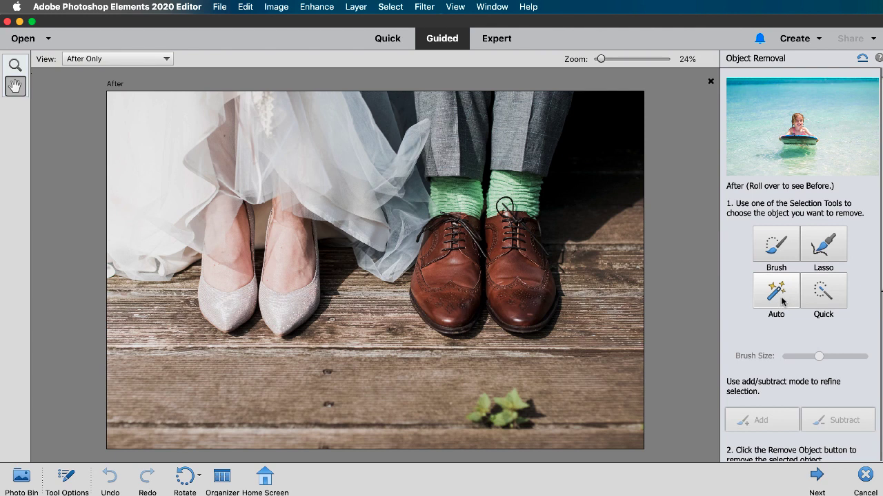
- Quick-select the green leaf on the boards and remove it with Remove Object
left_click(822, 290)
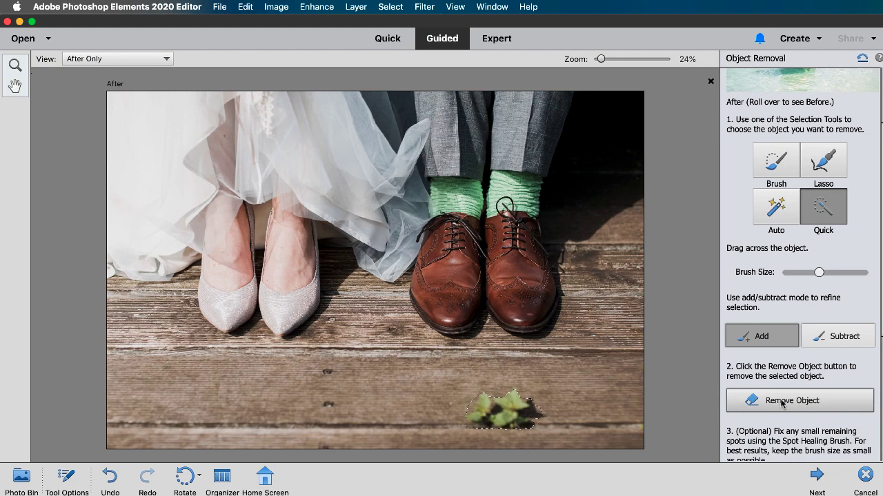
left_click(800, 400)
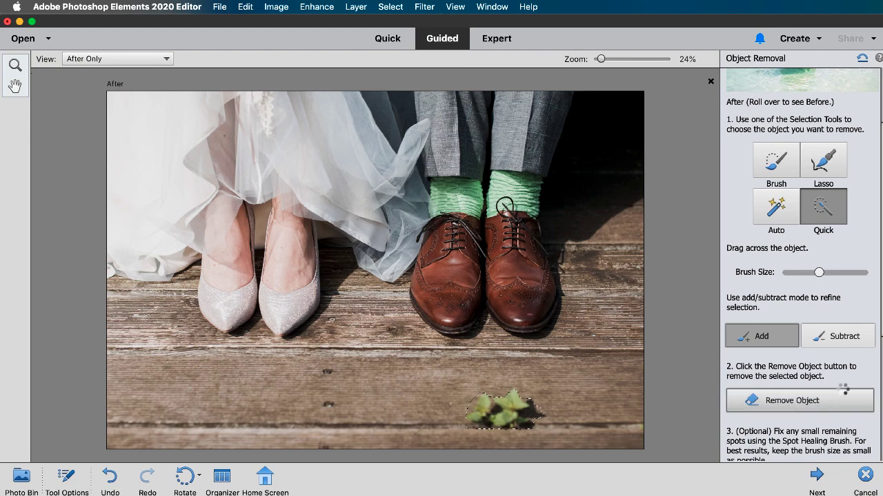
left_click(798, 400)
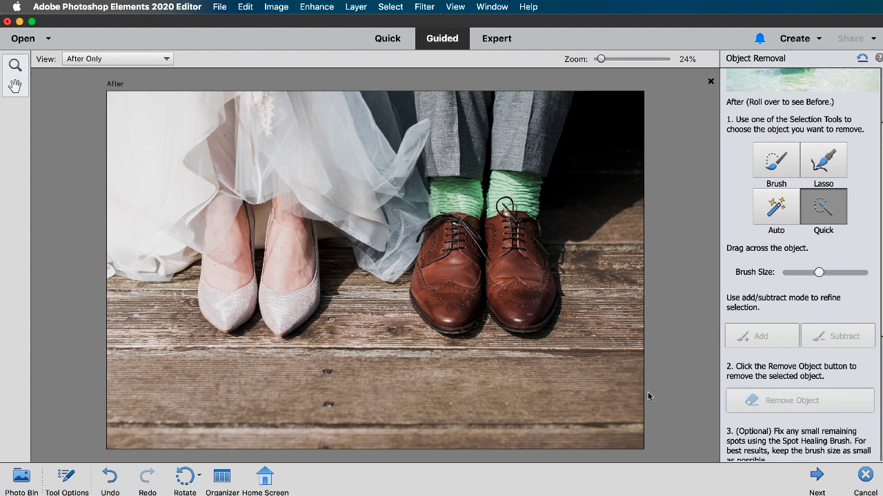
mouse_move(880, 260)
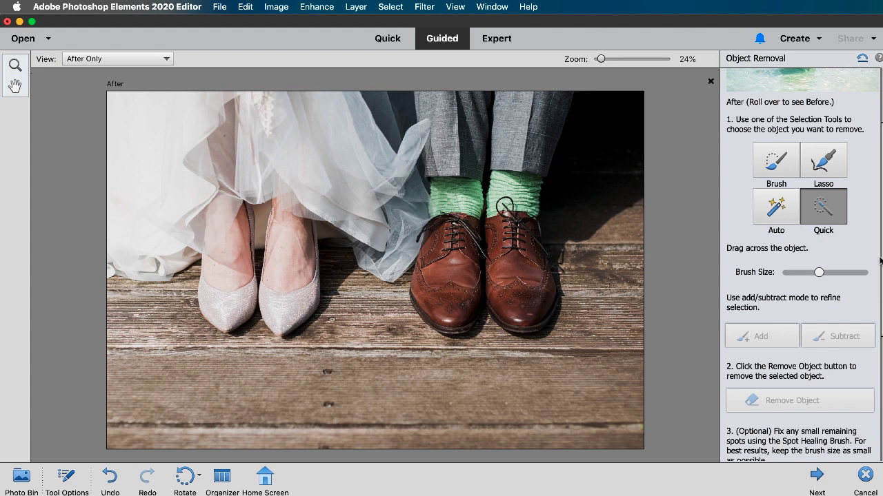
- Finish the removal with Next and continue editing the result in Expert mode
scroll("down", 3)
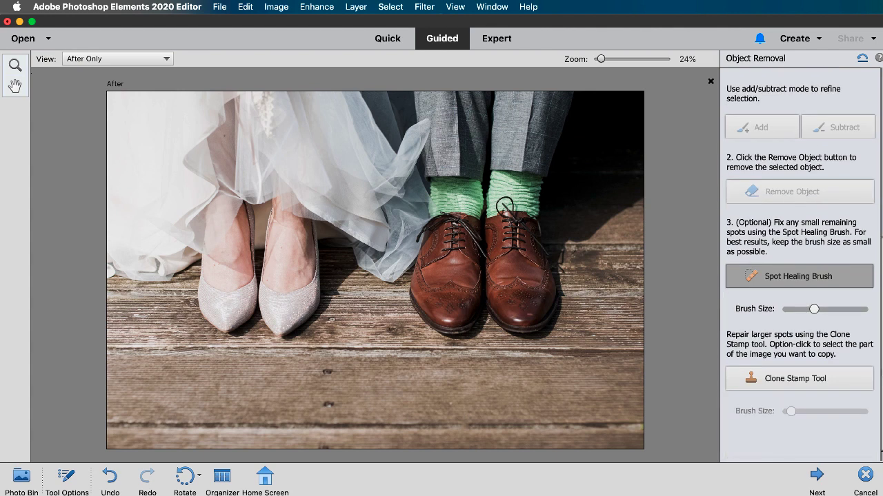
left_click(817, 476)
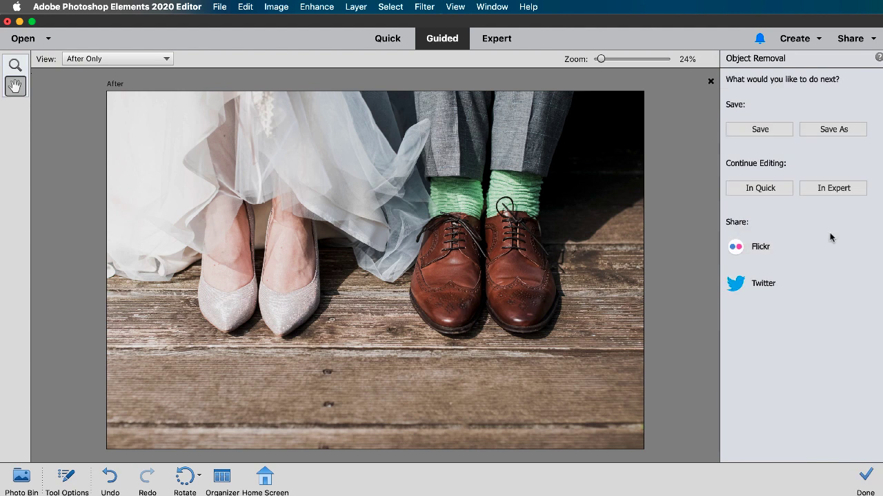
mouse_move(793, 72)
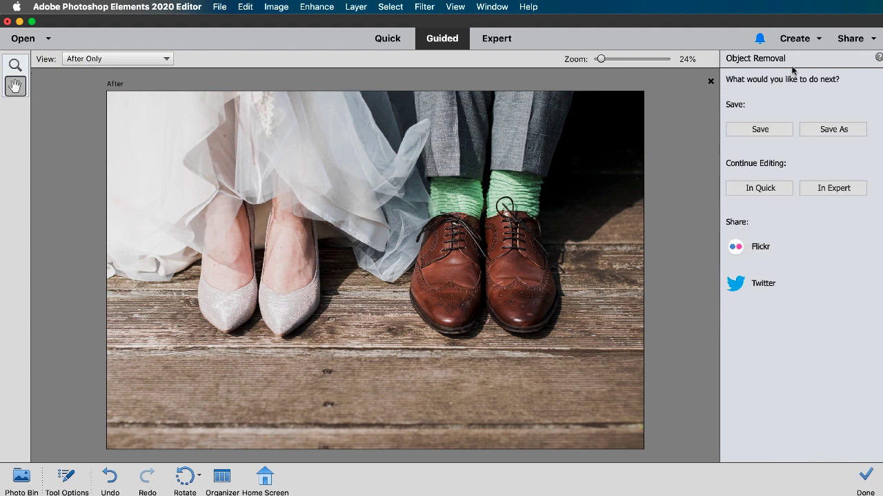
mouse_move(836, 151)
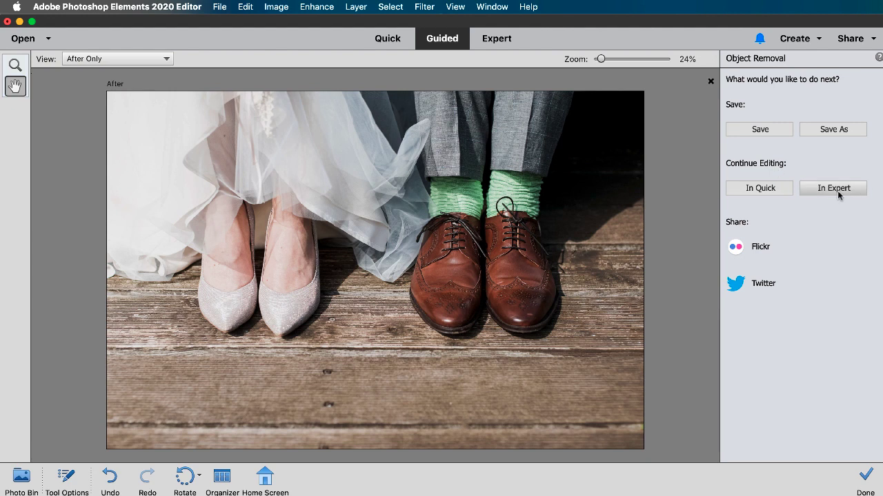
mouse_move(842, 196)
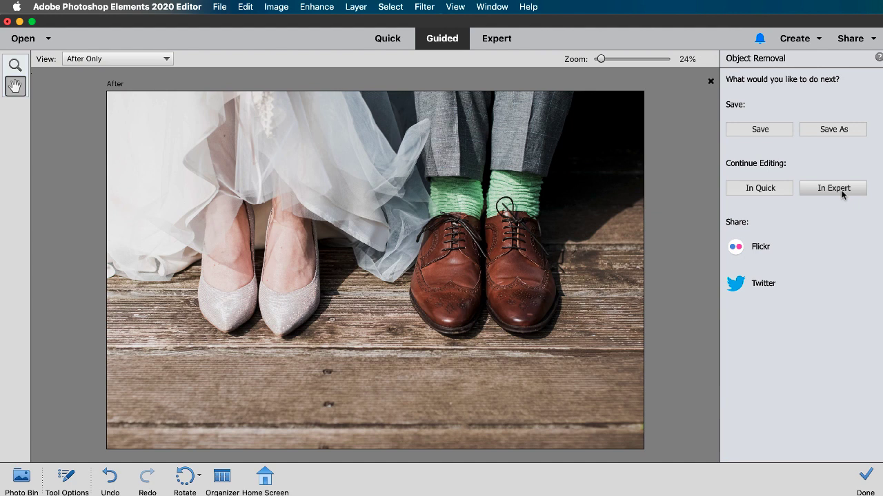
left_click(833, 187)
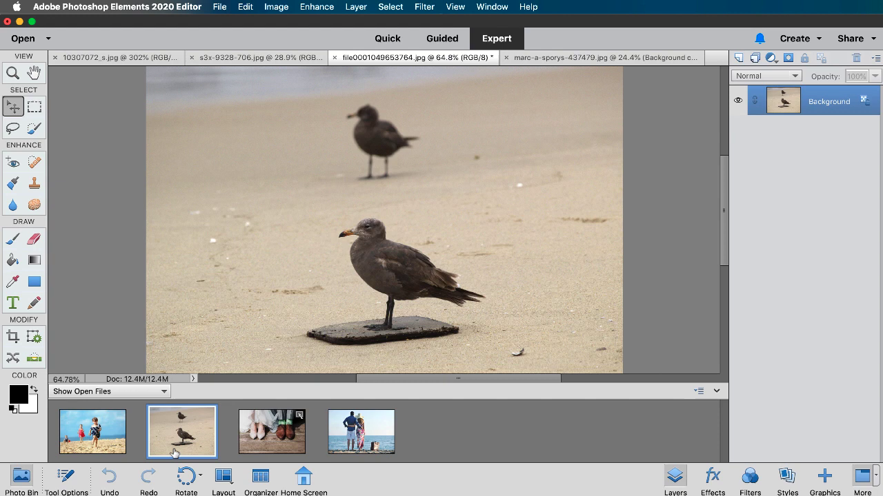
mouse_move(36, 474)
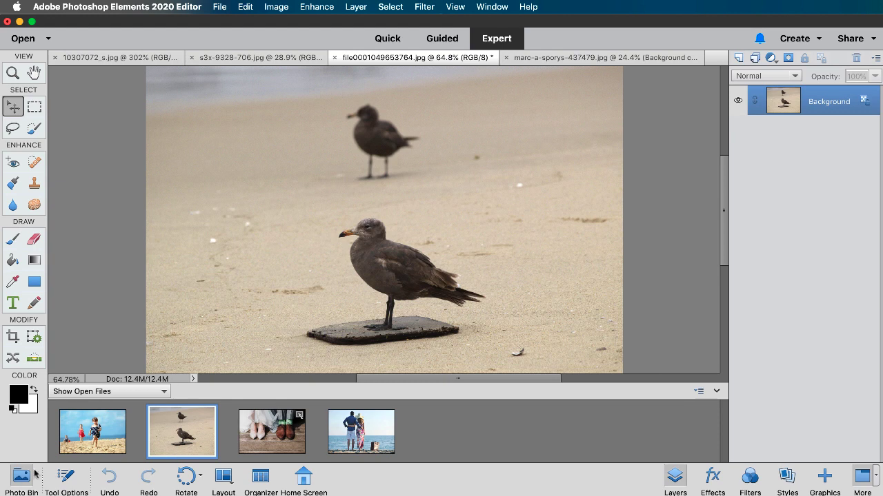
mouse_move(84, 450)
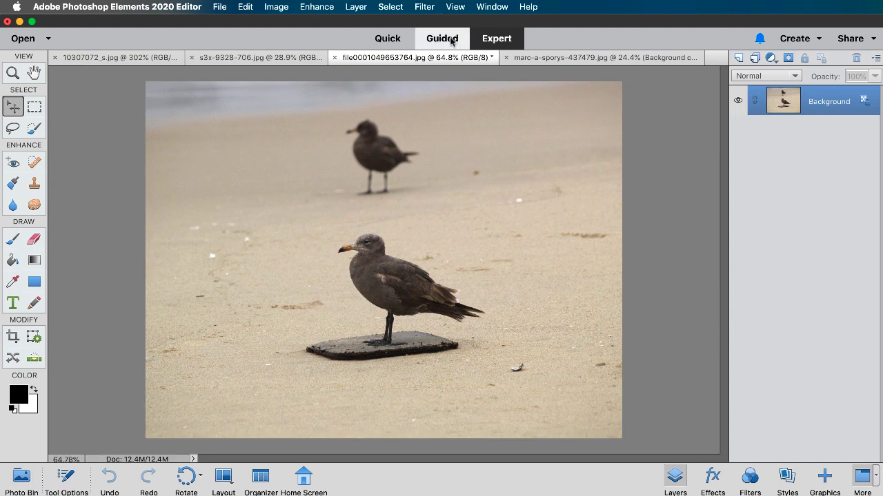
- Bring the seagull photo into the Guided edits view
left_click(441, 39)
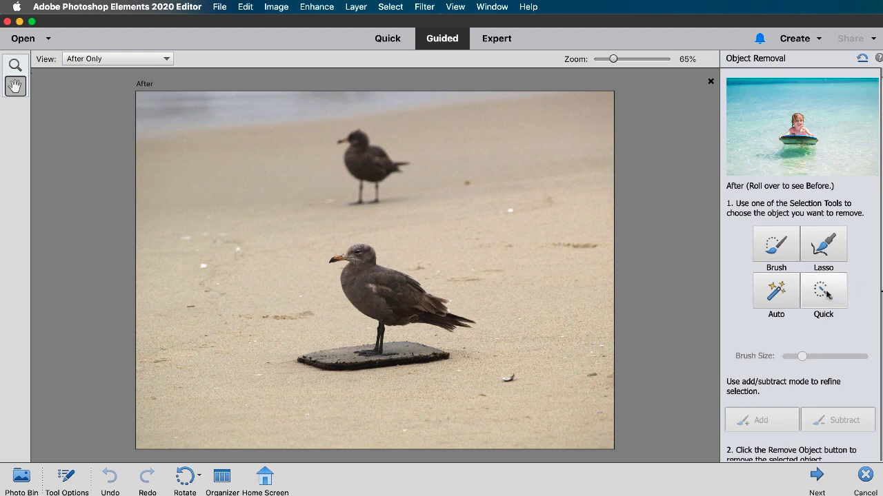
- Quick-select the background seagull by dragging across it for removal
left_click(823, 289)
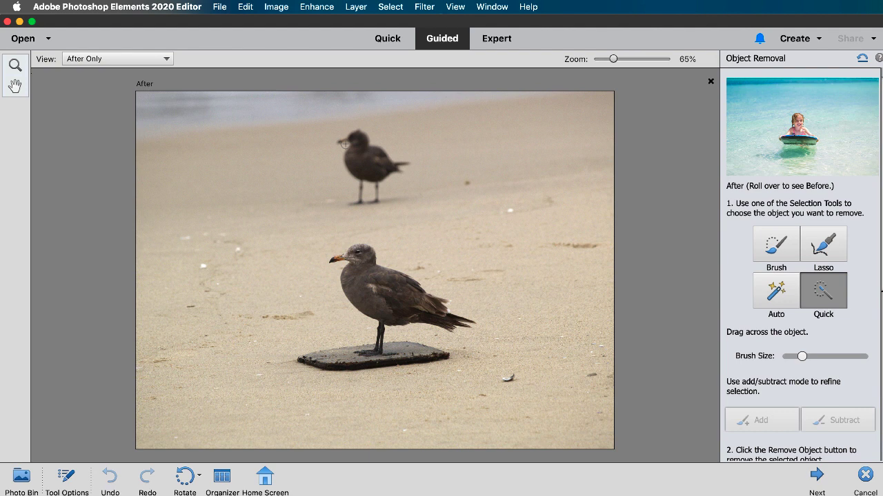
left_click_drag(342, 141, 398, 193)
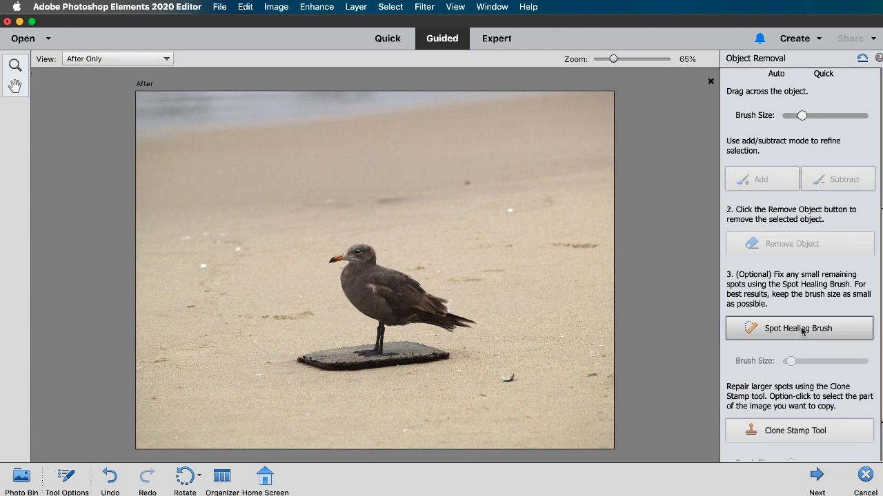
- Pick the Spot Healing Brush for the sand, then head back toward Expert mode
left_click(798, 328)
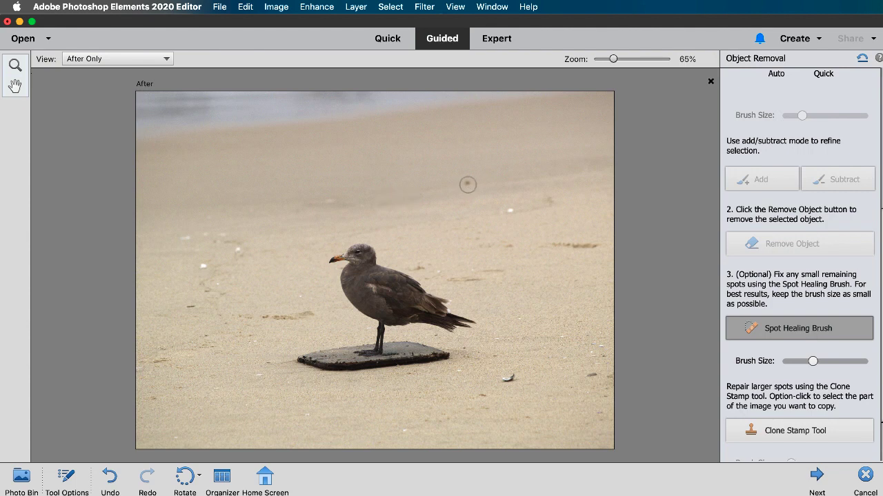
mouse_move(560, 204)
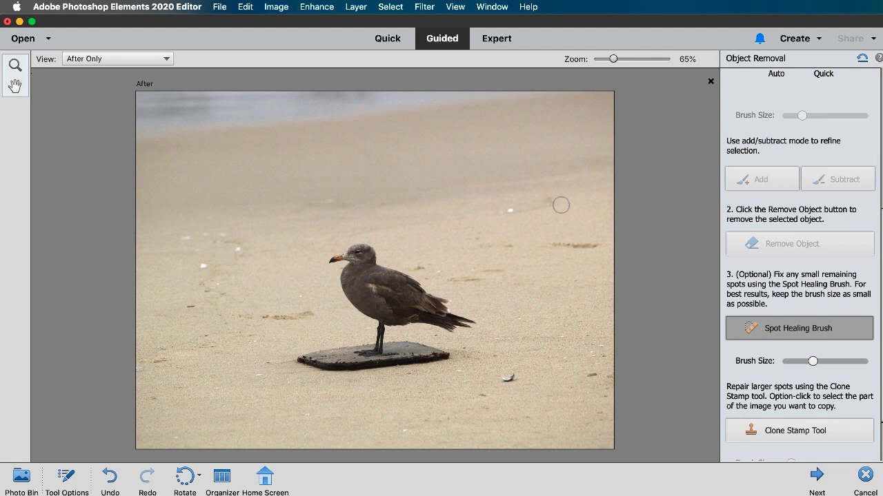
mouse_move(633, 215)
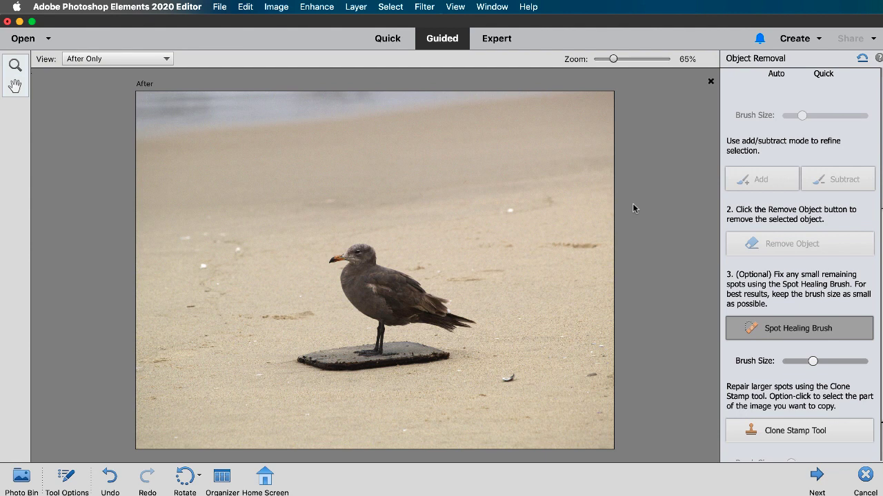
left_click(497, 39)
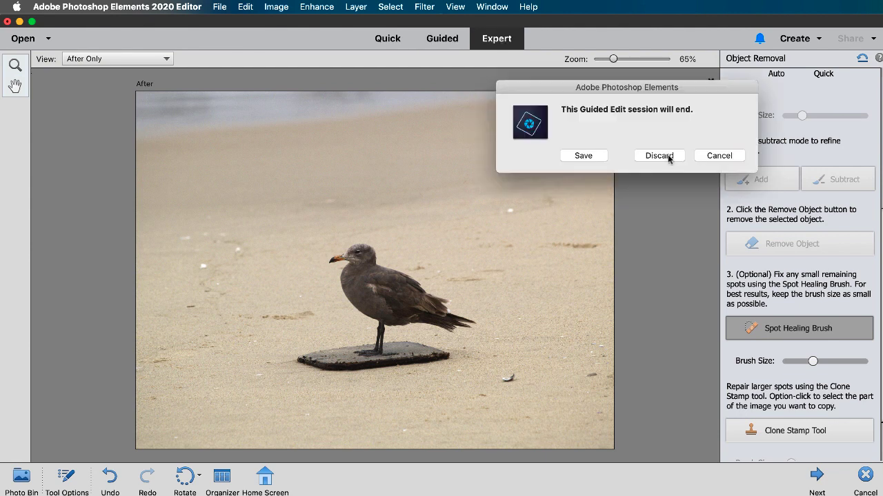
- End the gull session and start Object Removal on the couple's beach photo
left_click(657, 154)
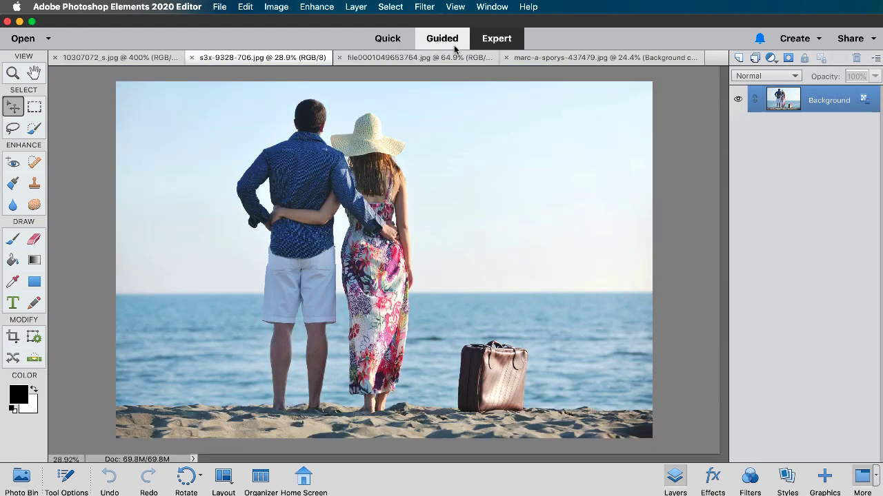
left_click(441, 38)
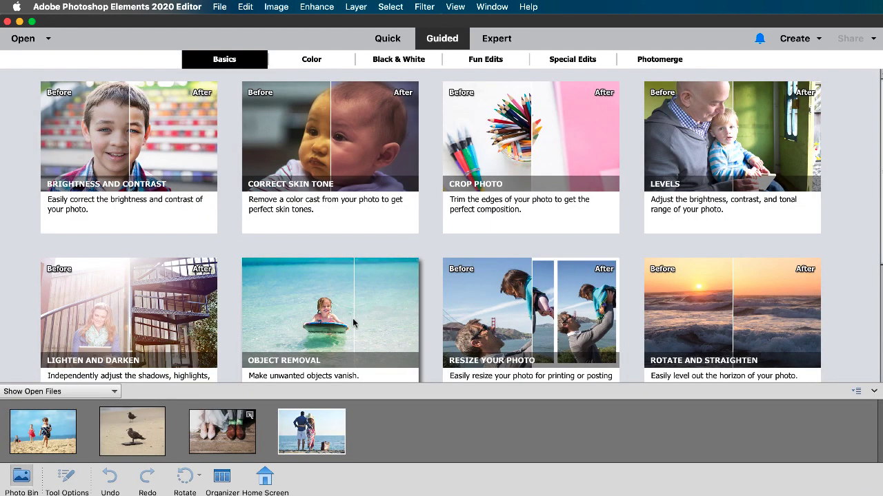
left_click(312, 431)
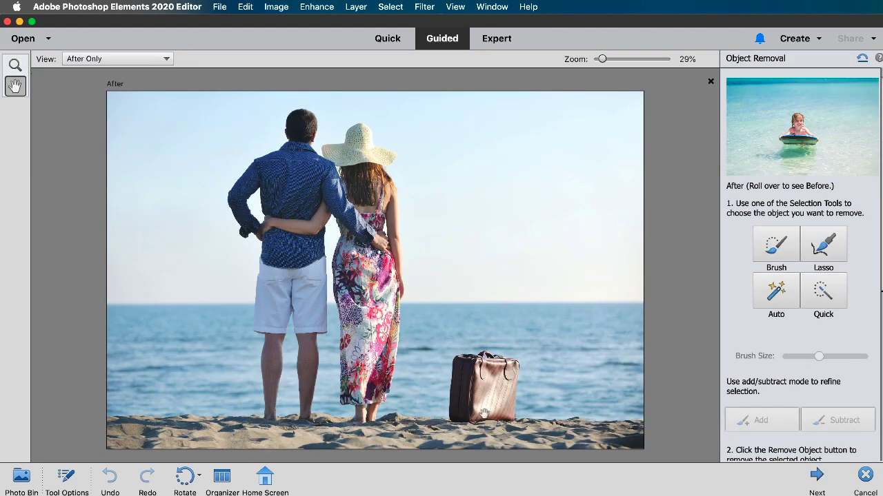
- Quick-select the suitcase, run Remove Object, and move to the Spot Healing step
left_click(822, 290)
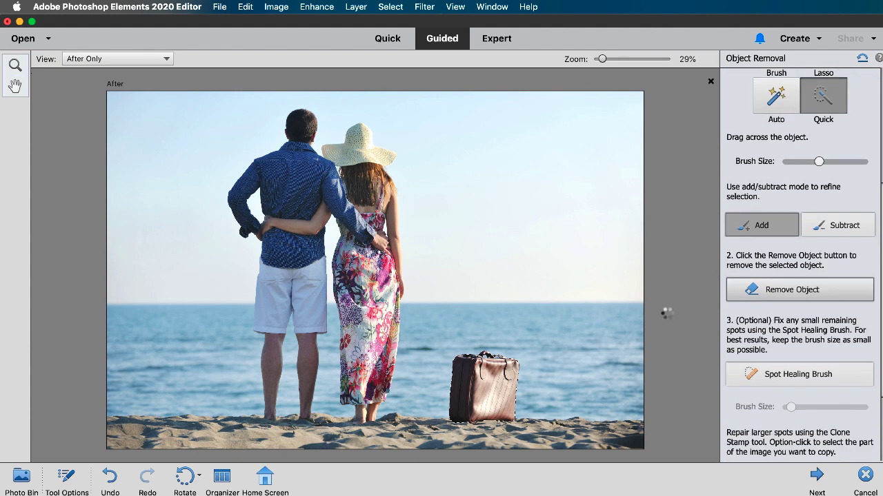
left_click(800, 290)
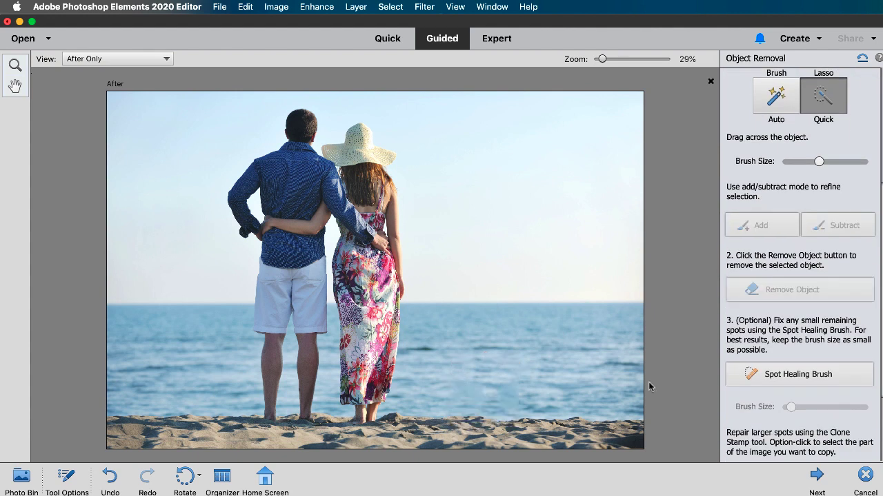
left_click(797, 374)
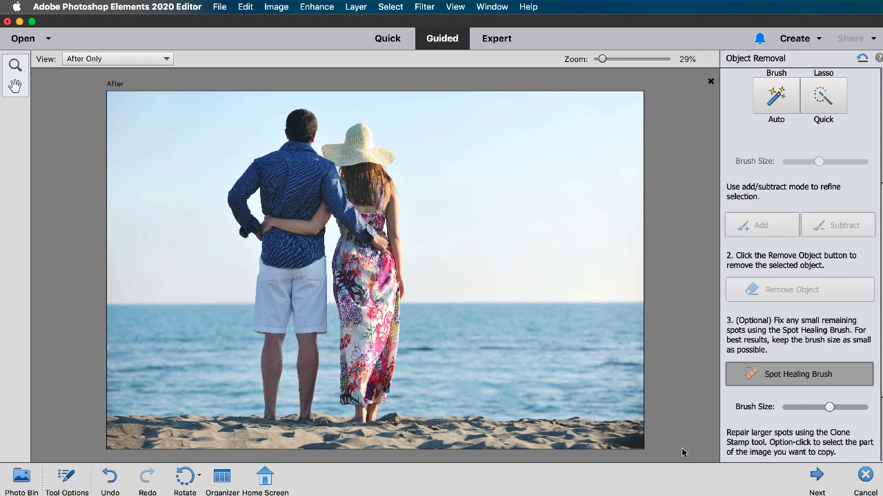
mouse_move(687, 452)
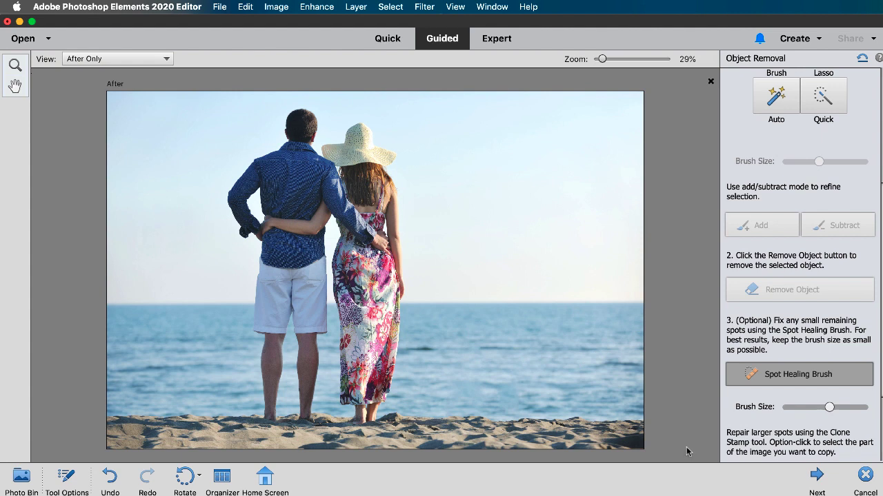